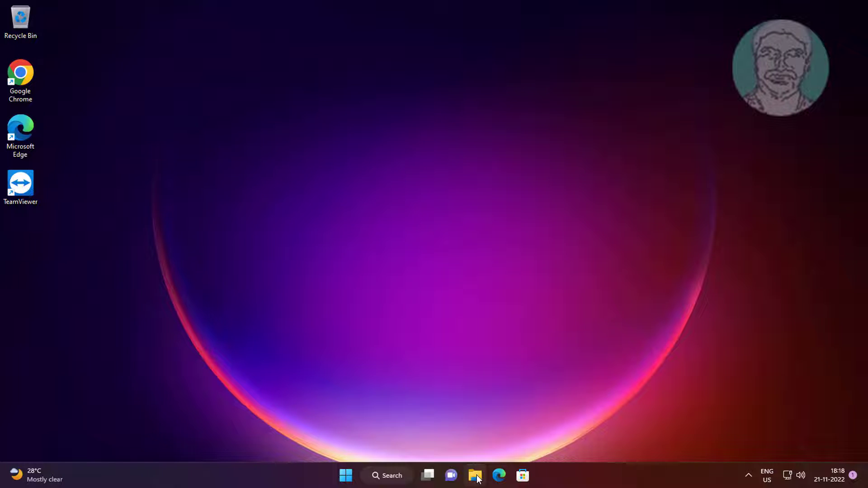
- Navigate from This PC into Local Disk (C:) > Users to list the profile folders
click(475, 475)
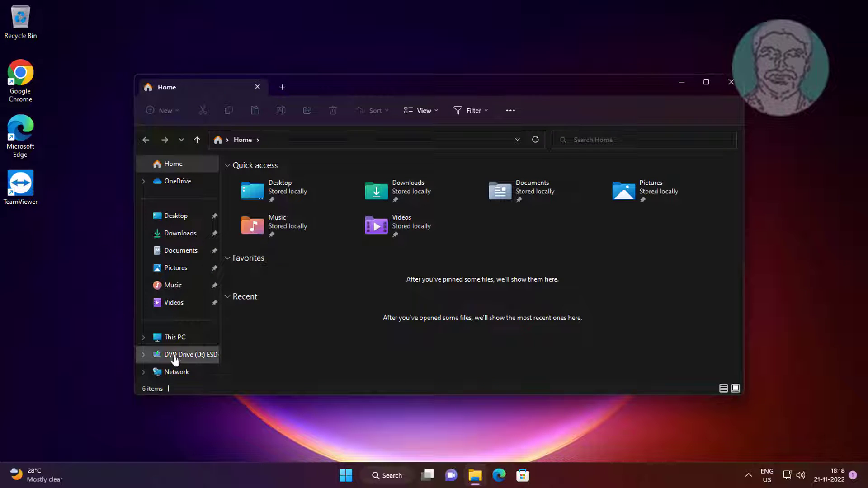
click(174, 337)
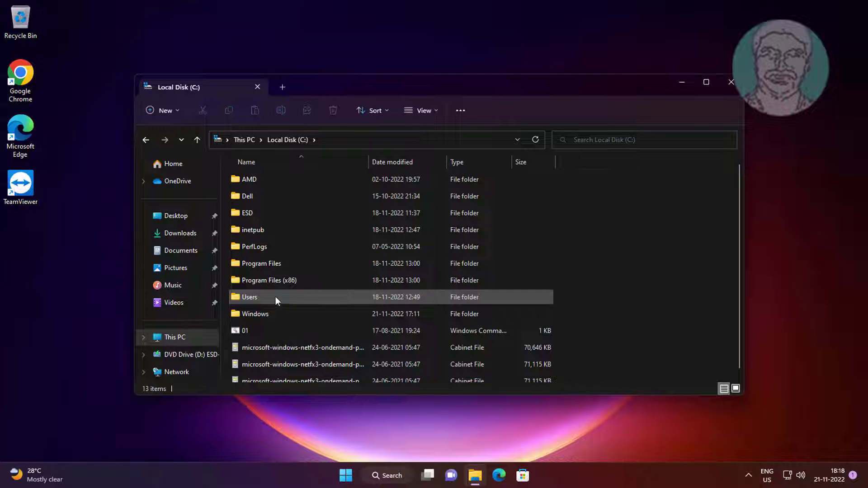
double_click(250, 297)
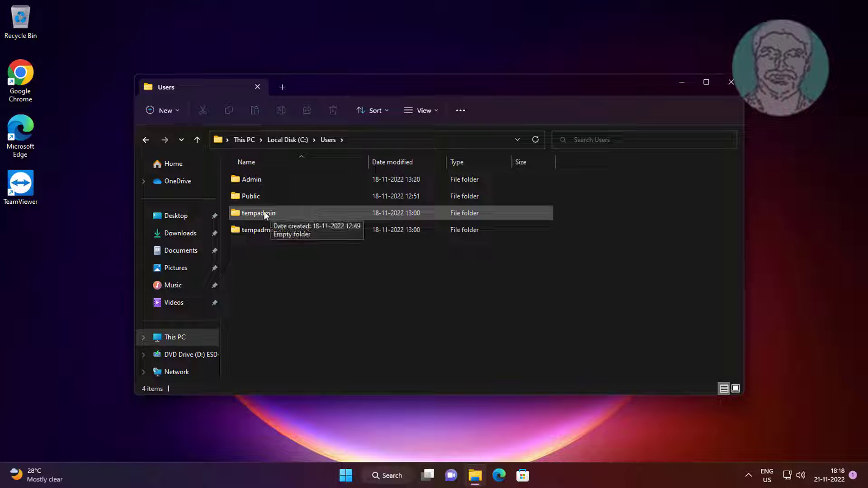
- Reach tempadmin's Advanced Security Settings via Properties > Security
right_click(257, 213)
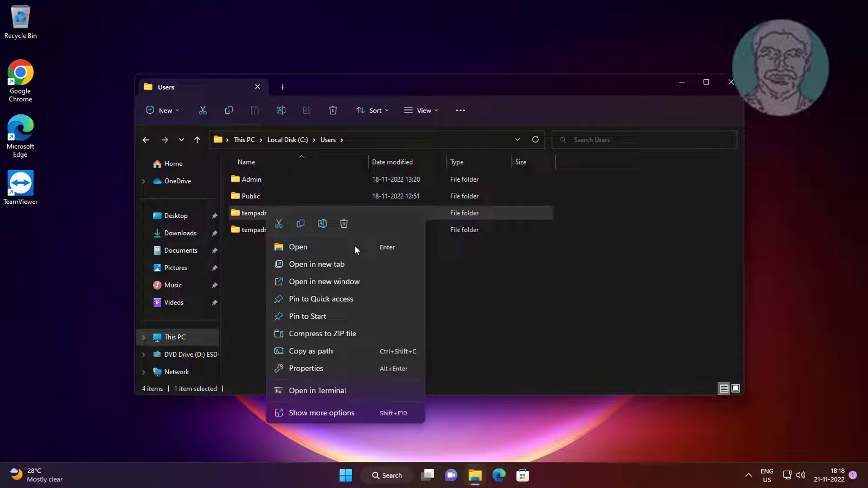
click(307, 368)
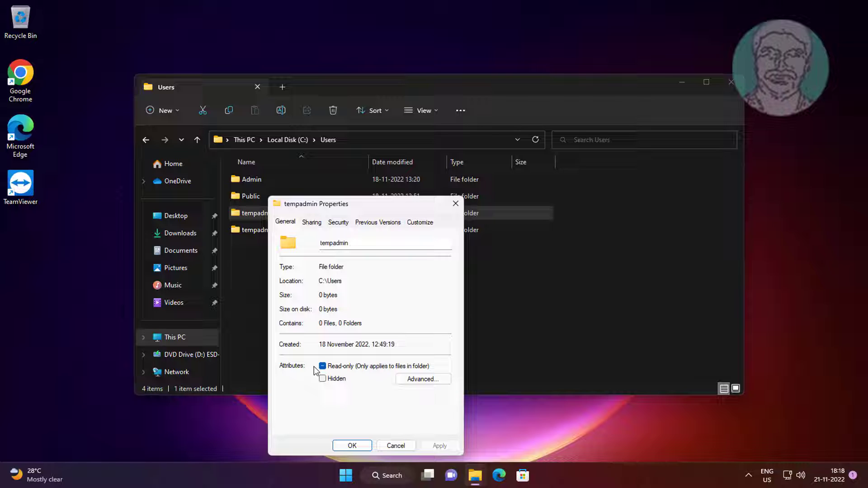
click(337, 222)
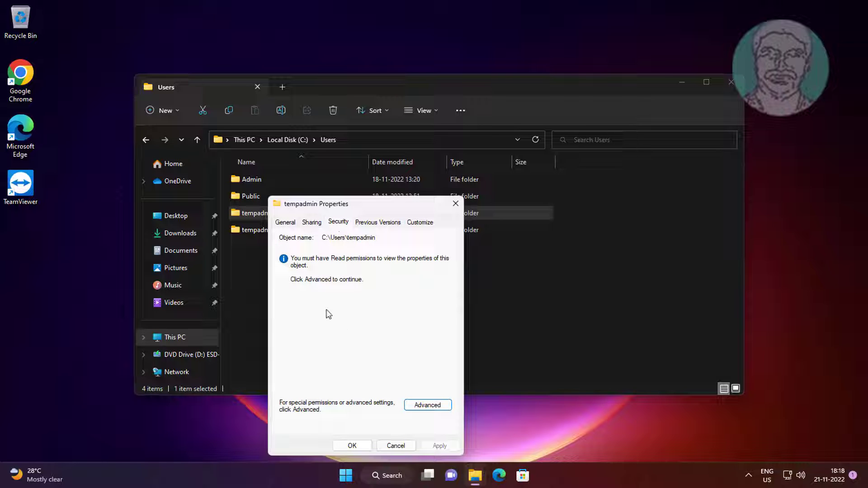
click(427, 405)
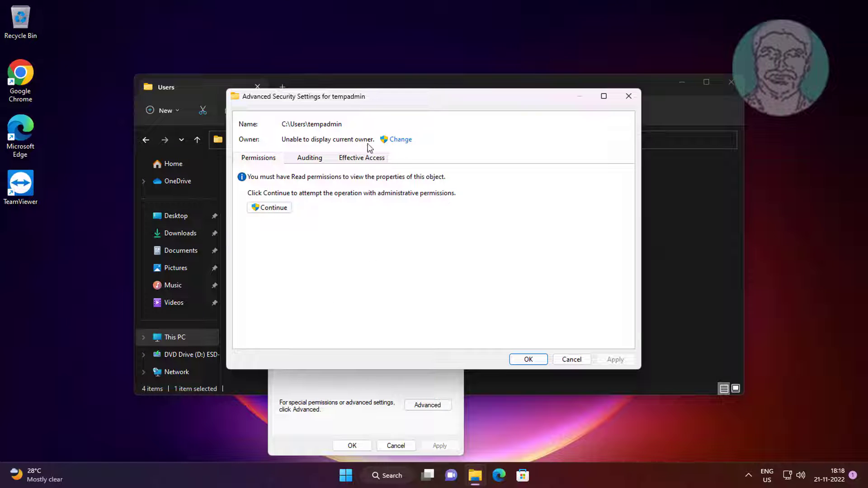
mouse_move(400, 139)
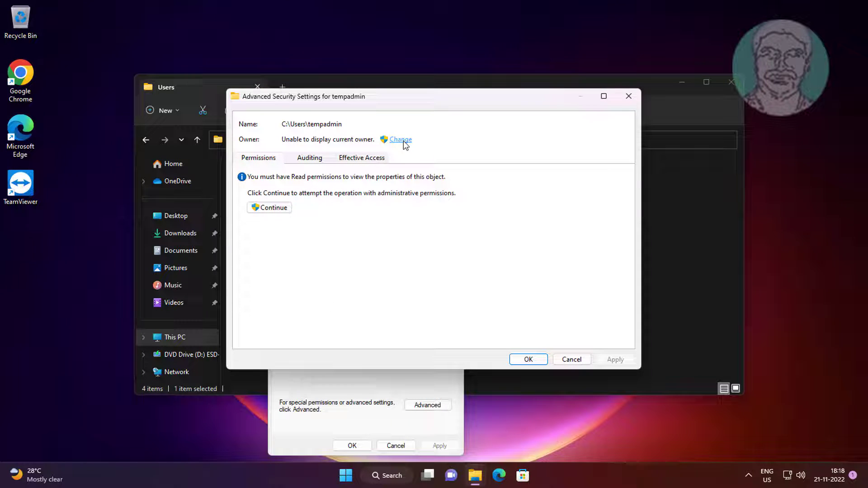
- Search local user accounts with Find Now and select Admin as the new owner name
click(400, 139)
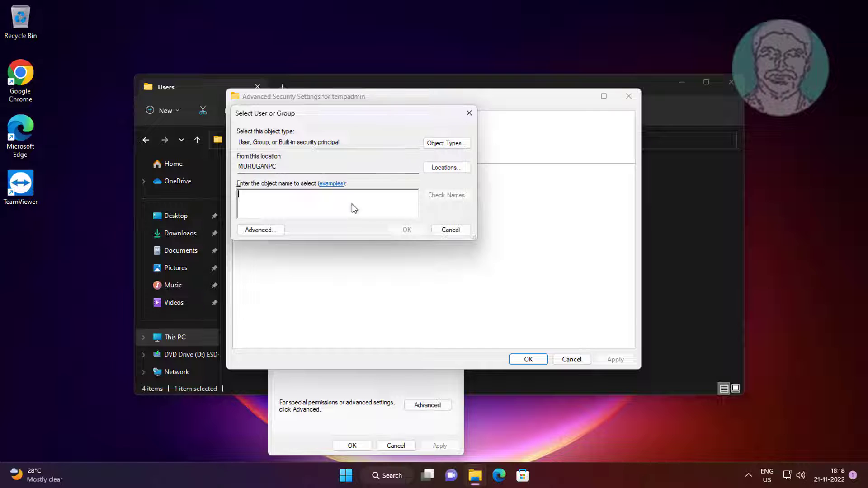
click(446, 143)
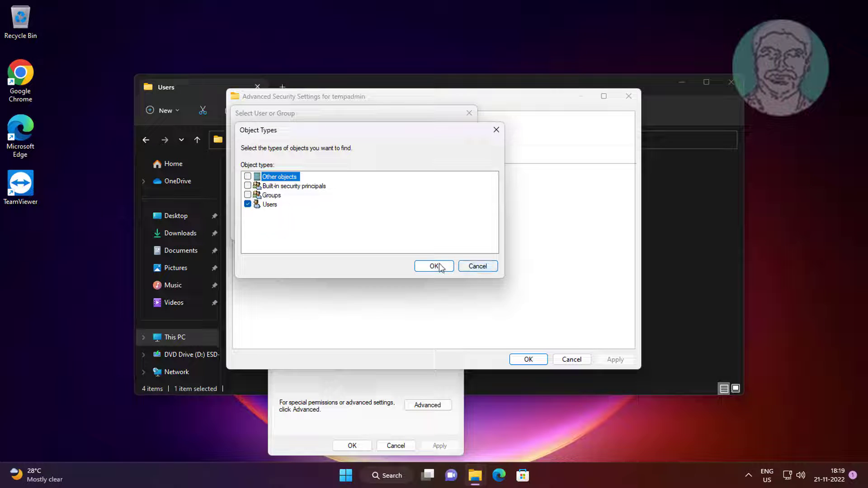
click(434, 266)
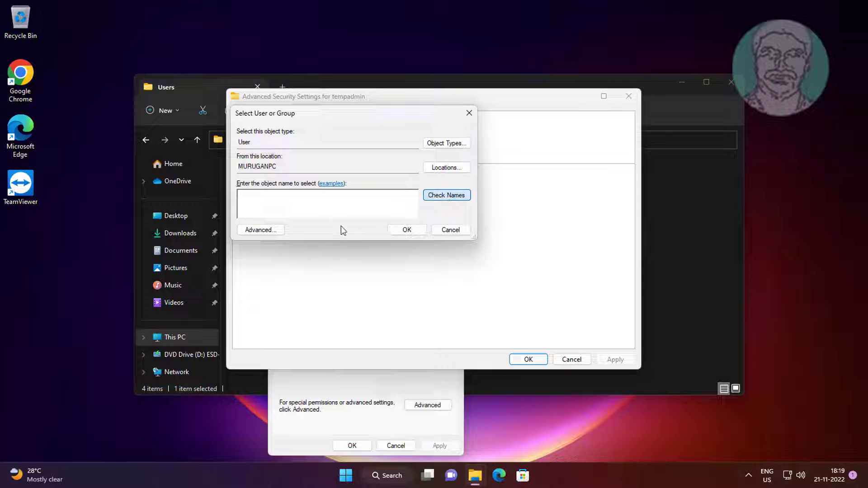
click(260, 230)
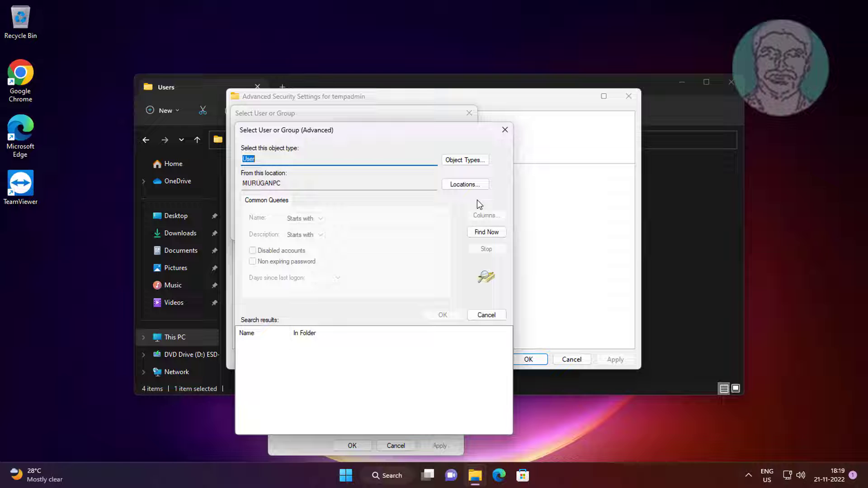
click(485, 233)
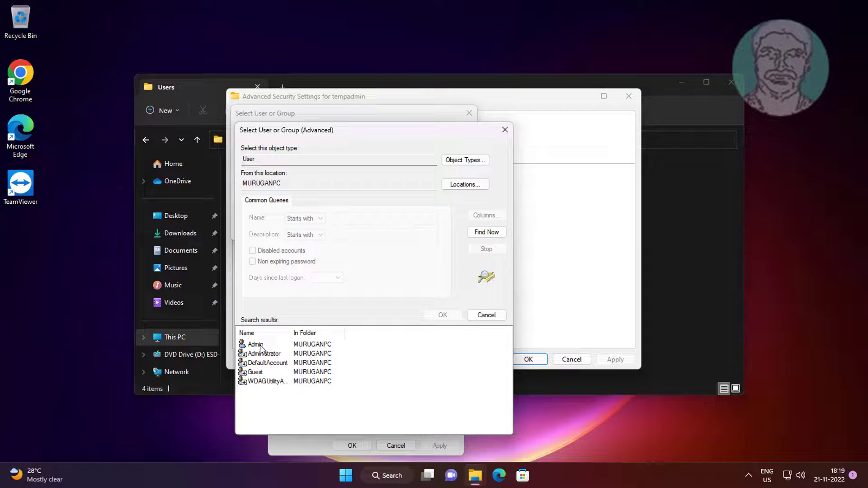
click(255, 343)
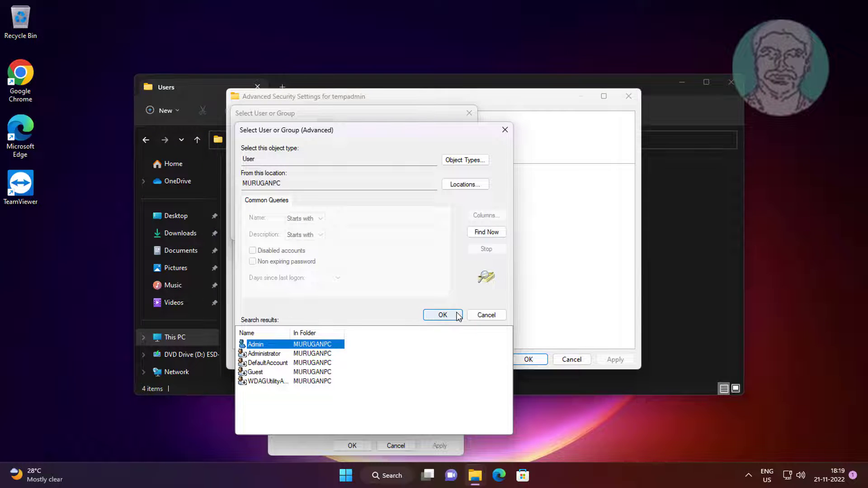
click(442, 315)
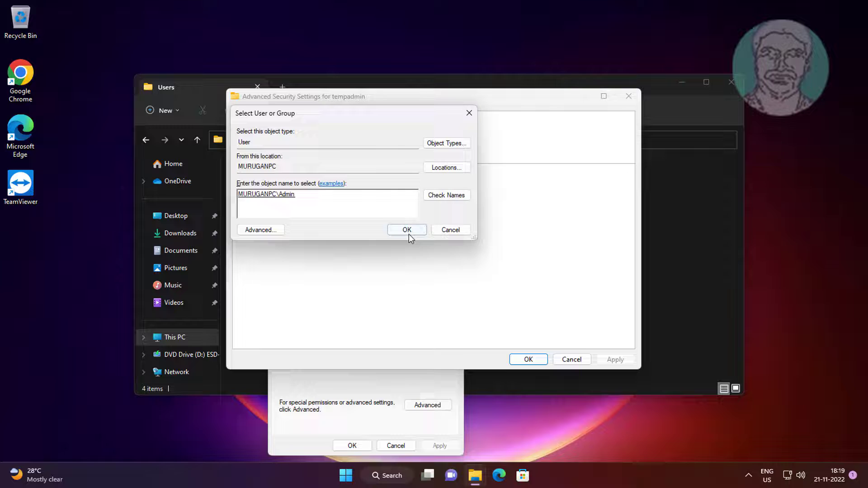
- Apply Admin as owner of tempadmin and all subcontainers, accepting the Full Control replacement notice
click(406, 230)
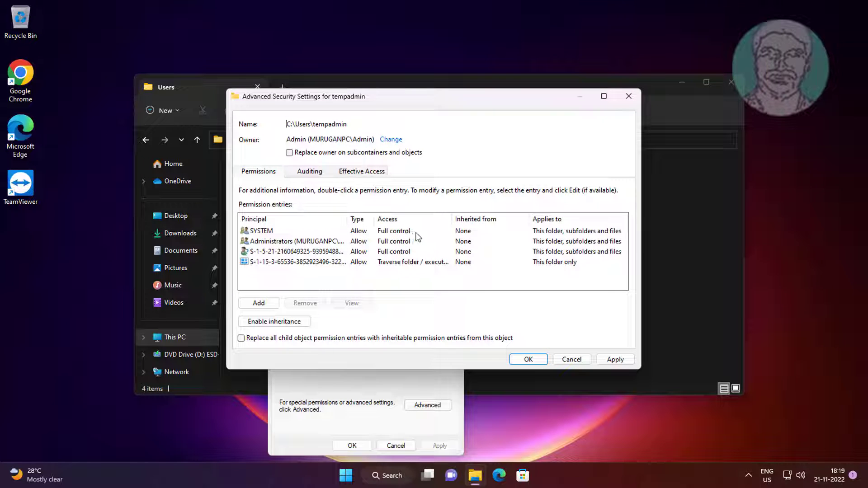
mouse_move(416, 313)
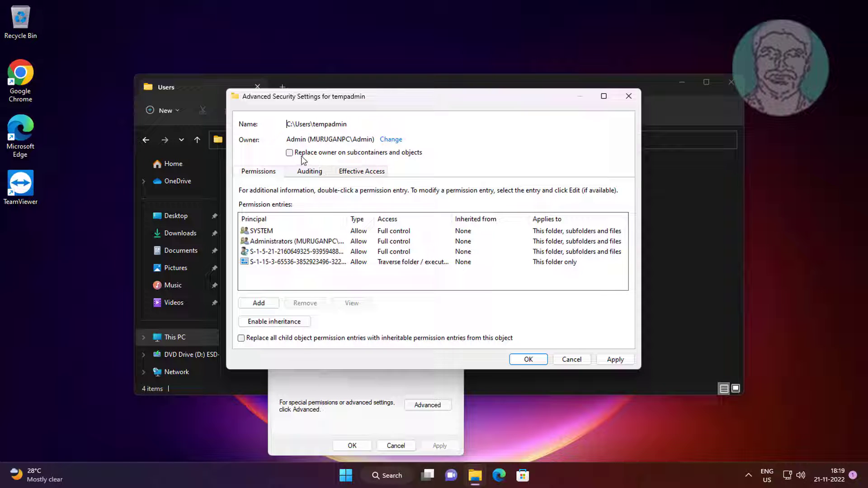
click(289, 153)
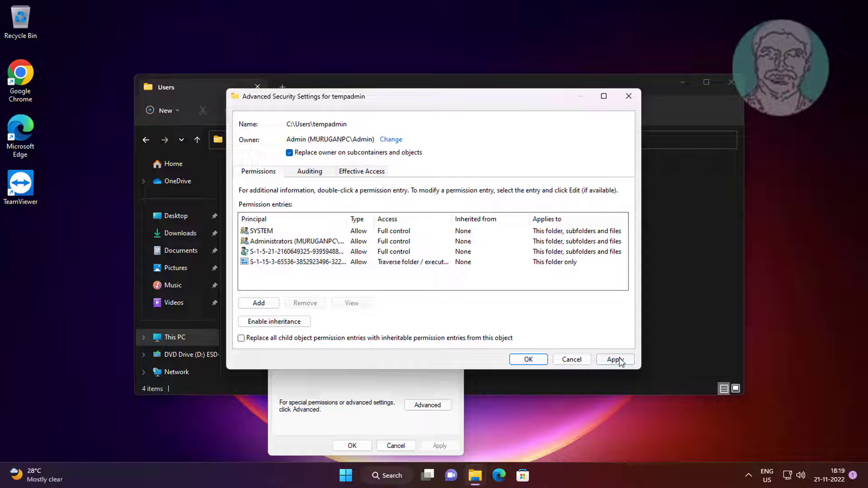
click(615, 359)
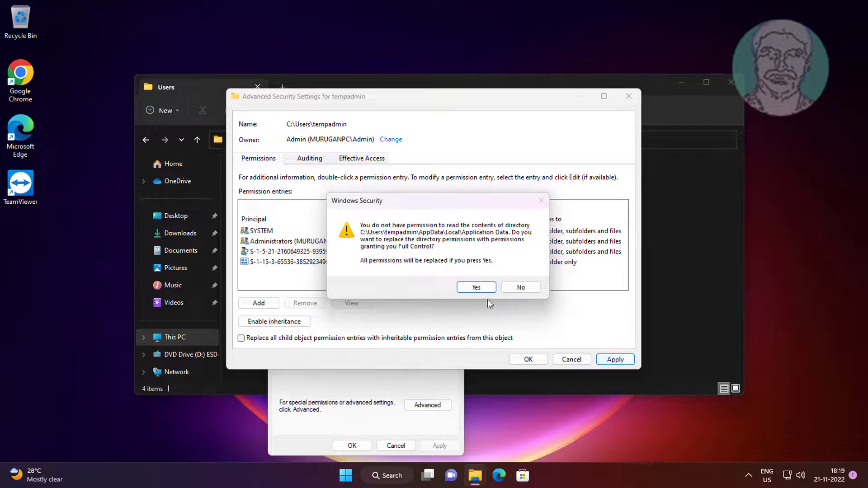
click(475, 287)
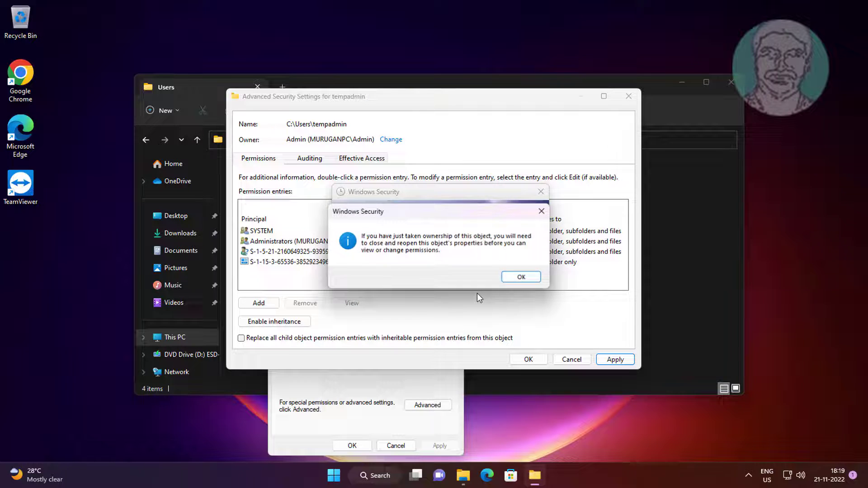
click(520, 277)
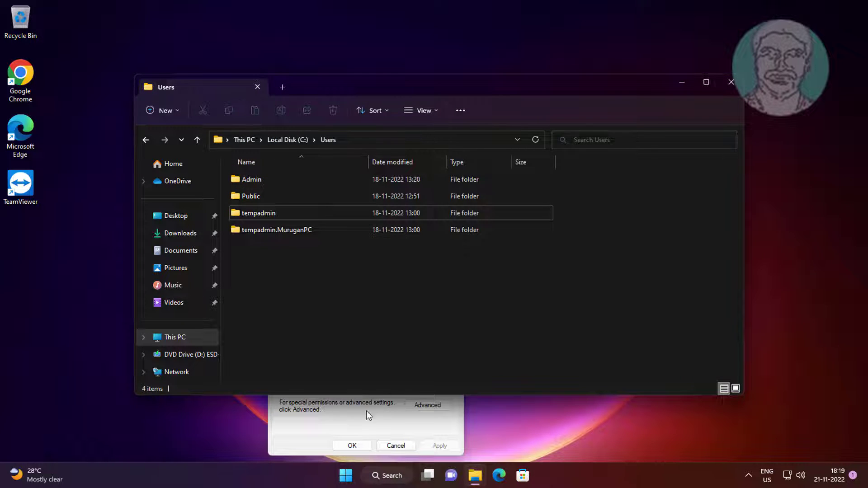
click(427, 405)
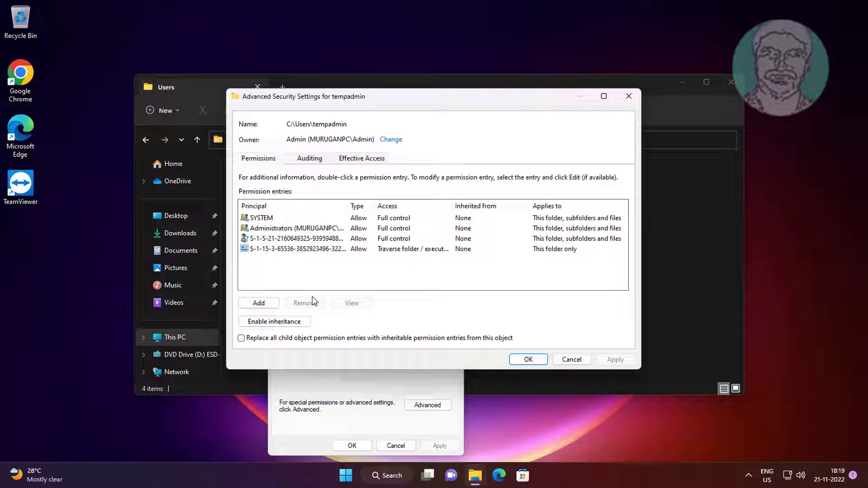
- Create a permission entry with Admin as principal and Full control ticked
click(257, 303)
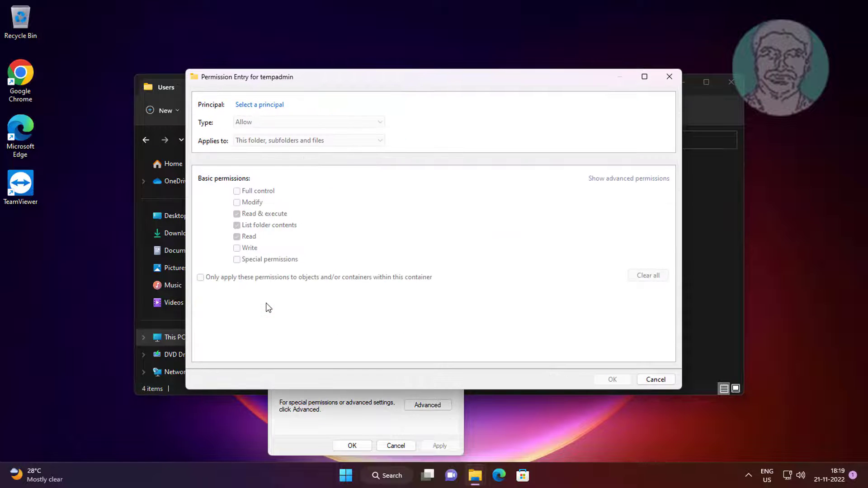
click(260, 104)
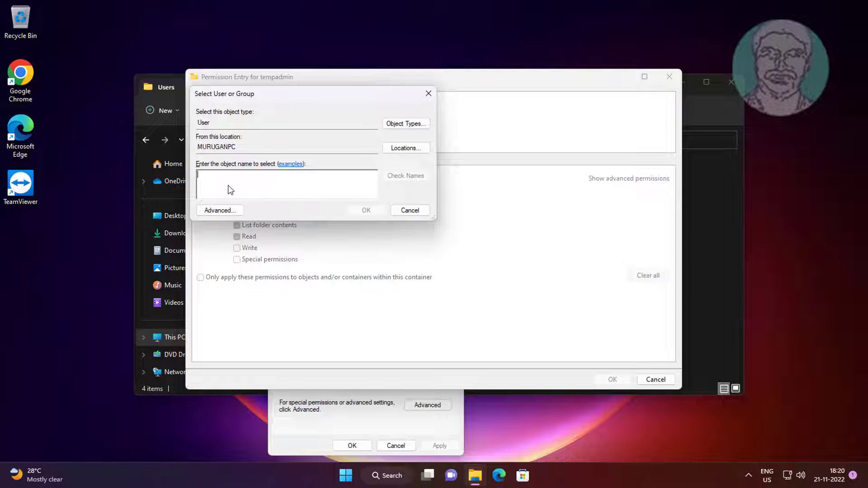
click(219, 210)
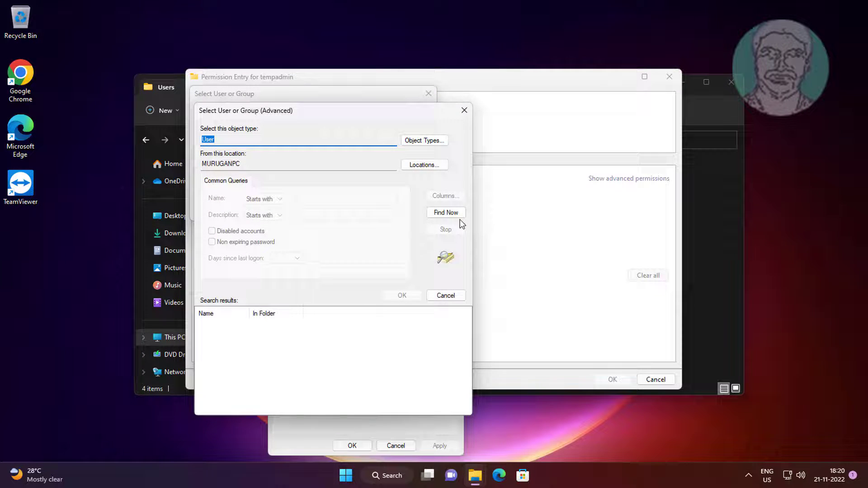
click(446, 213)
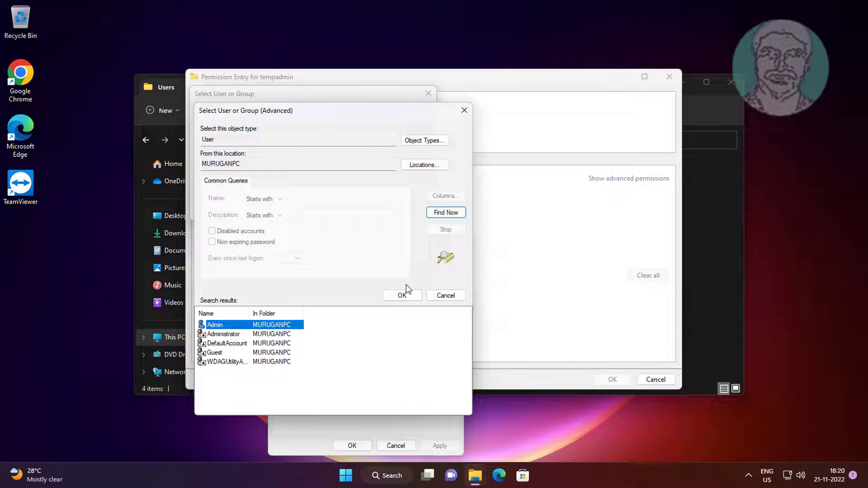
click(402, 295)
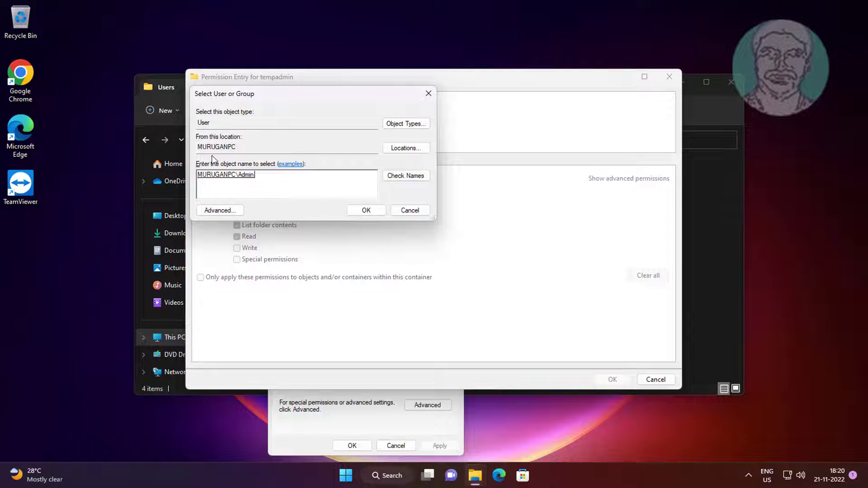
click(365, 211)
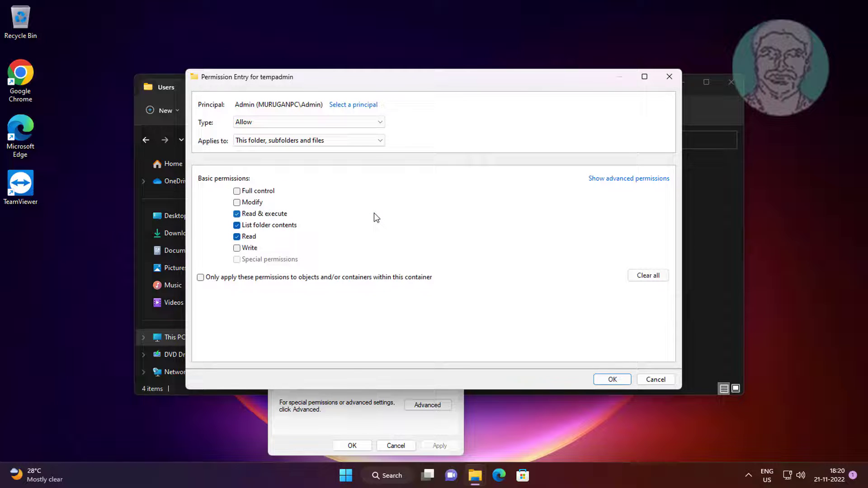
click(236, 190)
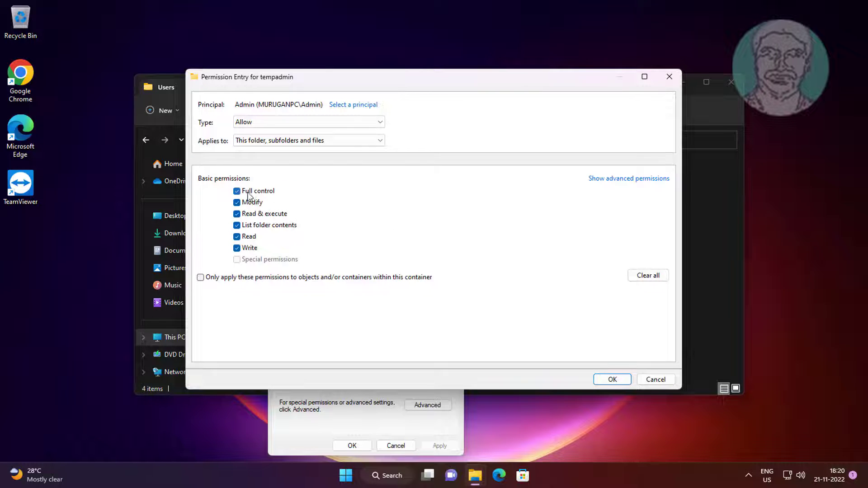
mouse_move(584, 281)
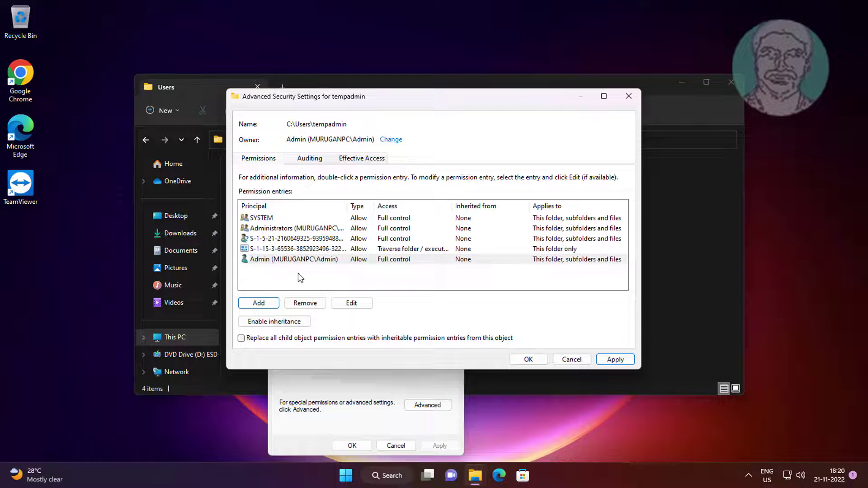
- Replace all child object permissions with Admin's entry, confirm, and close the security and Properties windows
click(242, 338)
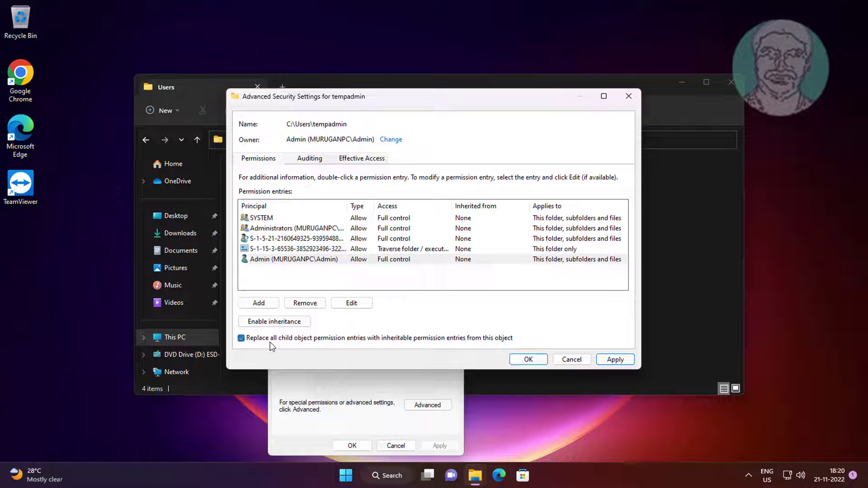
click(240, 339)
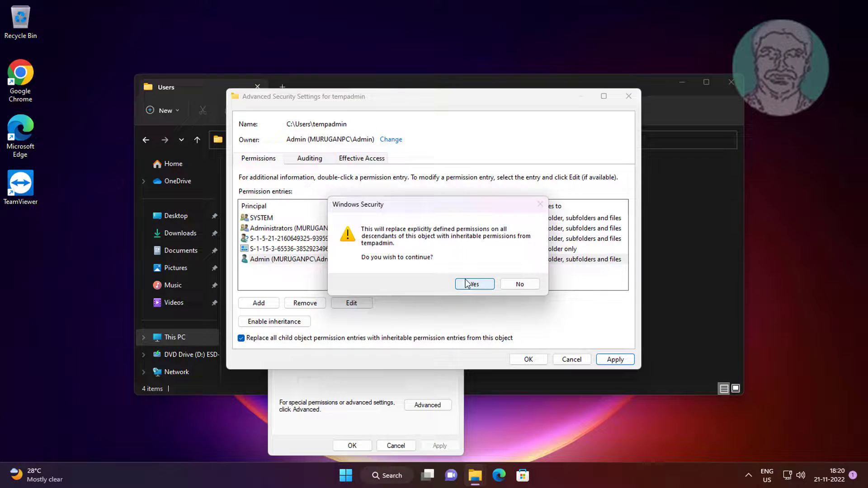
click(474, 284)
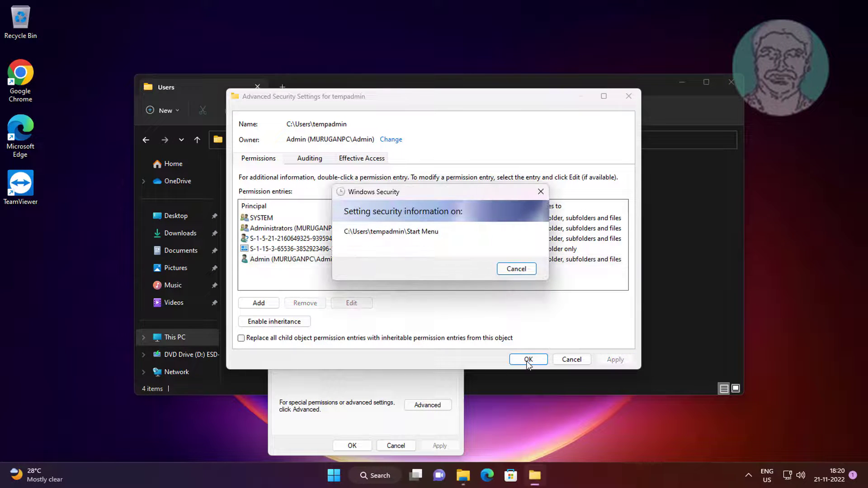
click(528, 359)
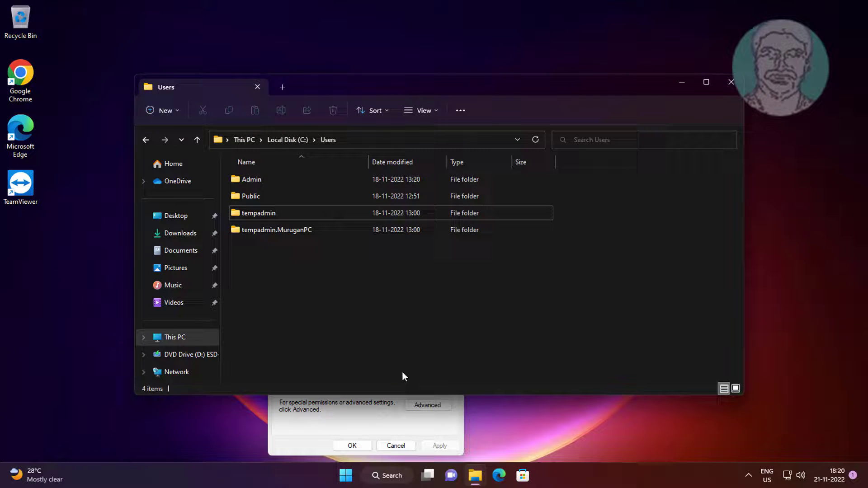
click(427, 406)
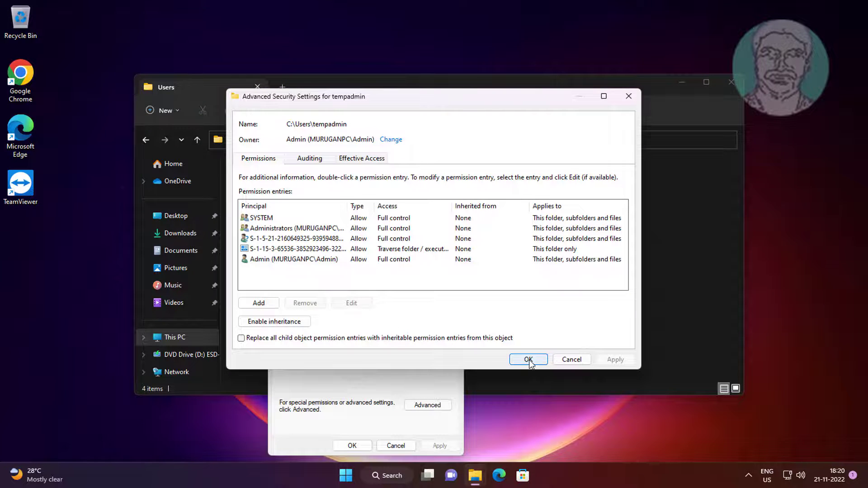
click(527, 359)
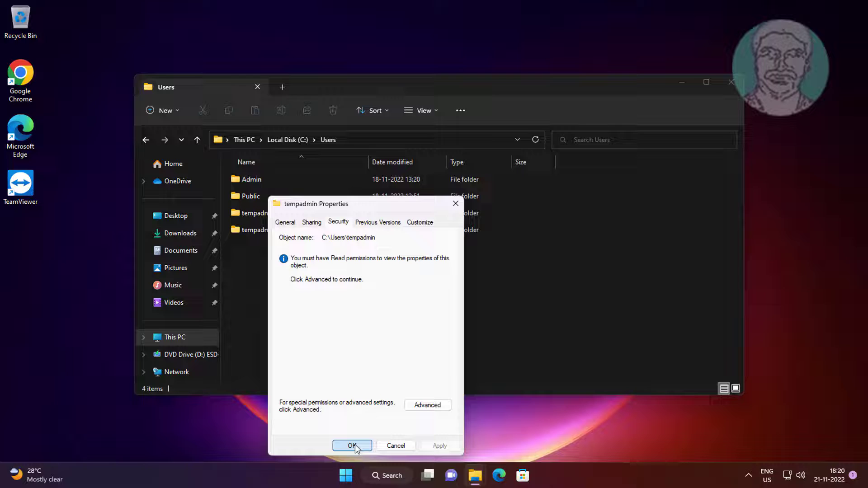
click(353, 446)
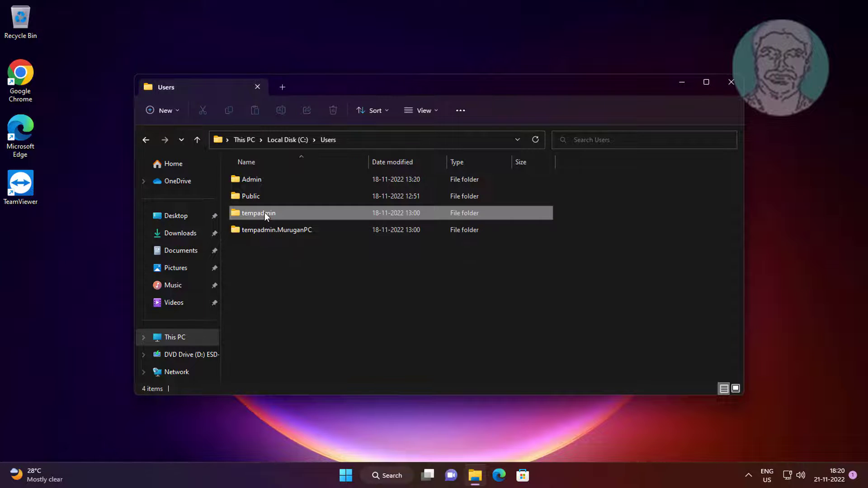
double_click(258, 213)
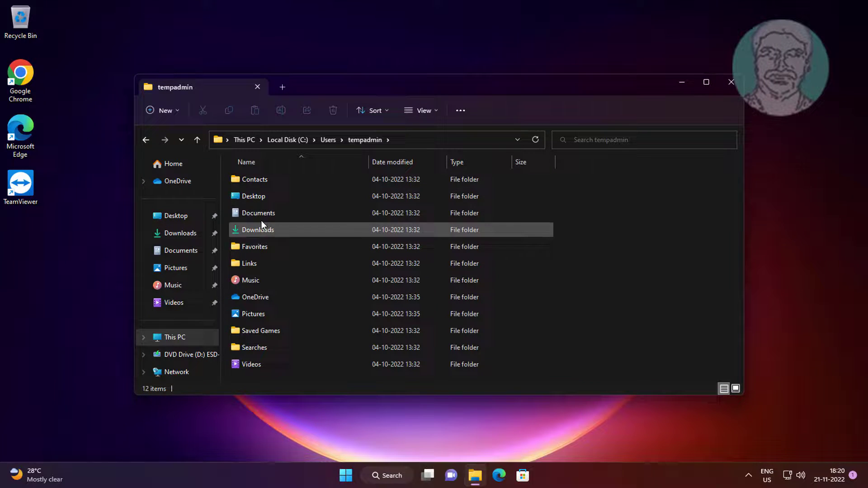
double_click(253, 197)
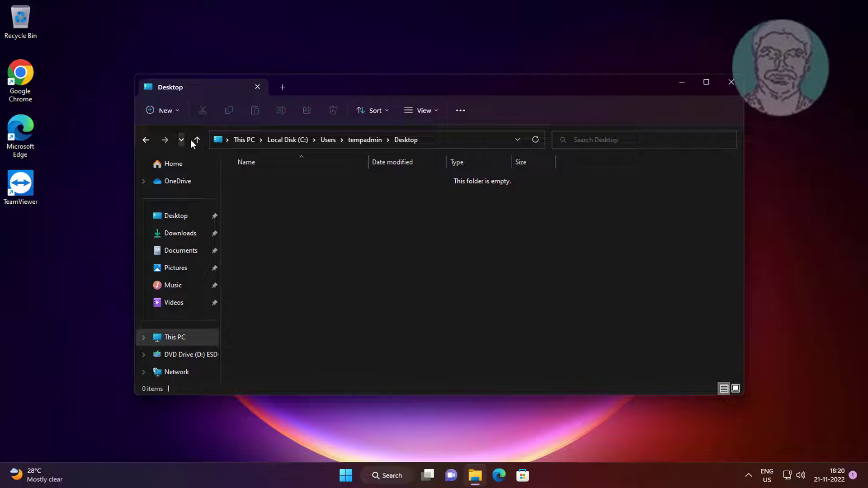
click(196, 140)
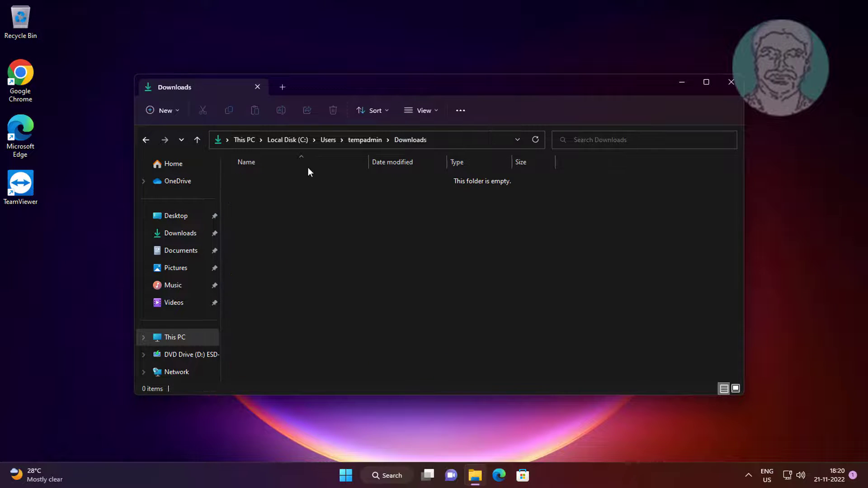
click(197, 139)
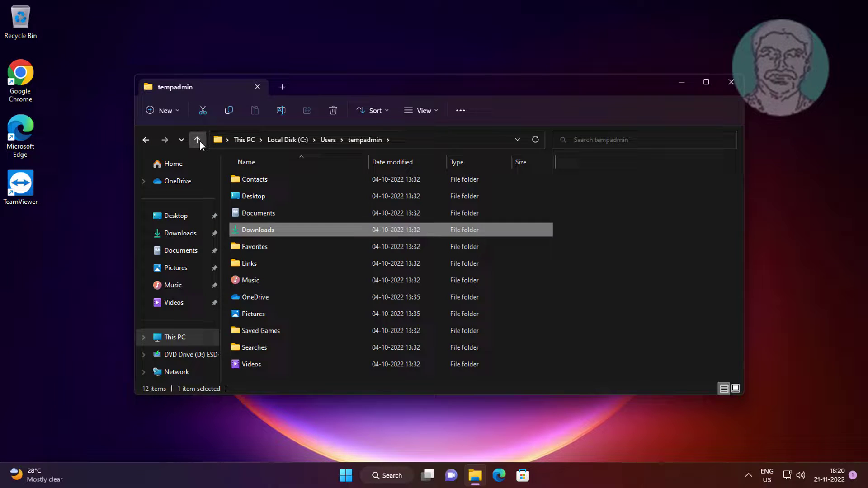
click(197, 140)
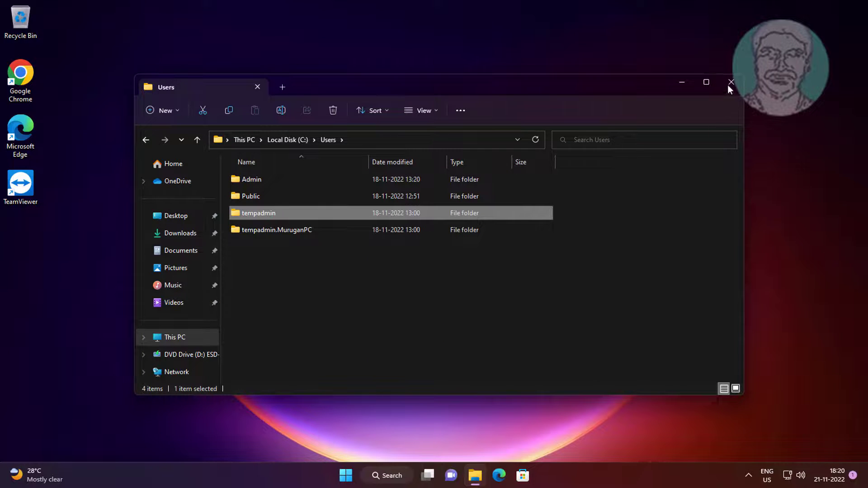